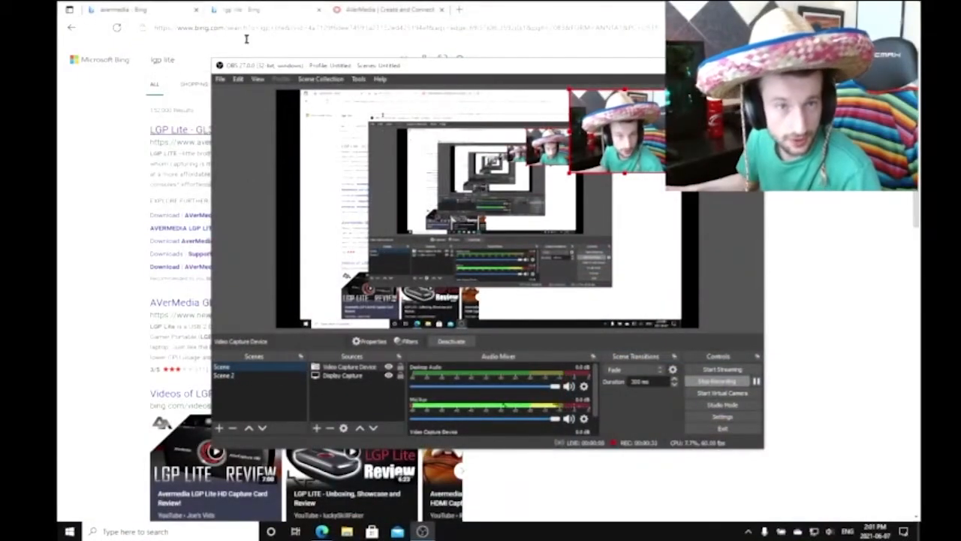
# - Go from Bing's LGP Lite result to the AVerMedia product page's Support section
pyautogui.click(384, 9)
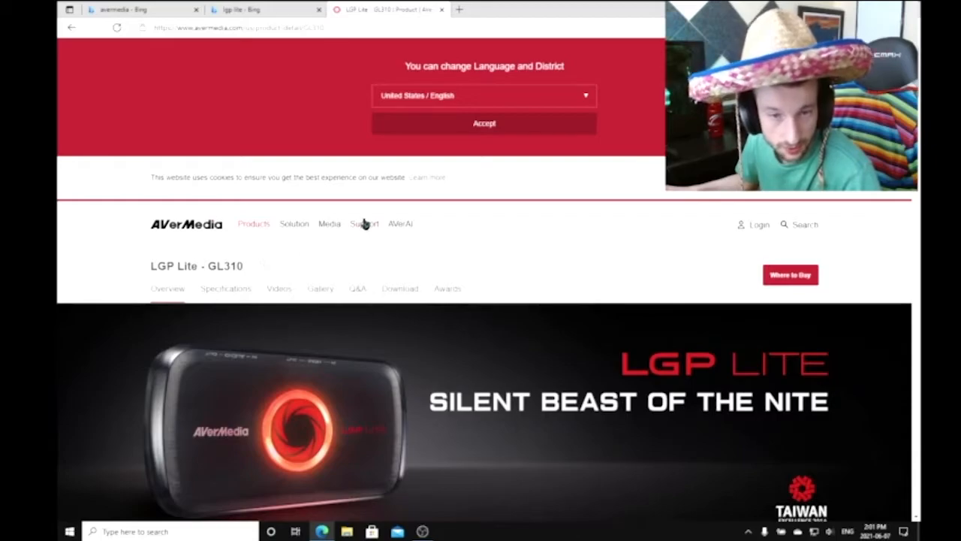
pyautogui.click(364, 222)
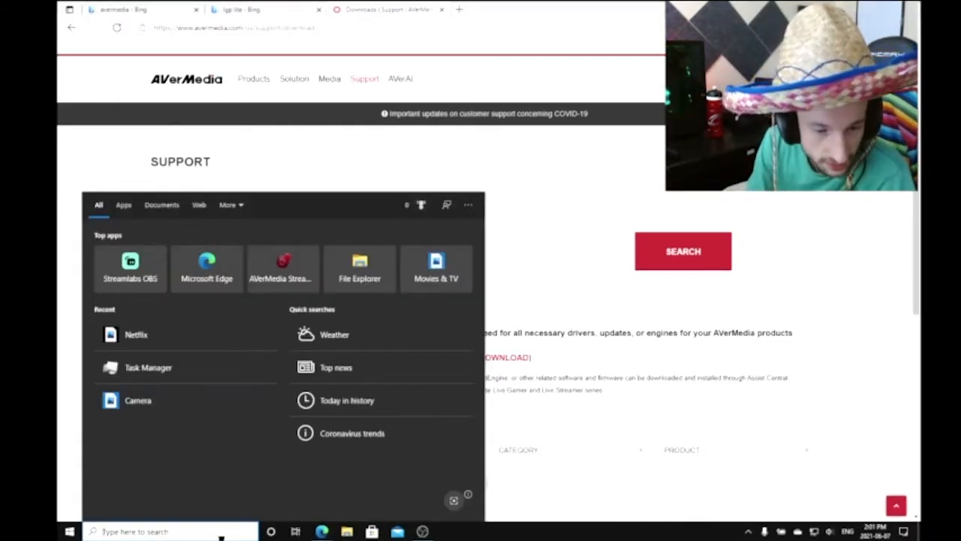
# - Search 'as' in the Start menu to find AVerMedia Assist Central
pyautogui.write('as')
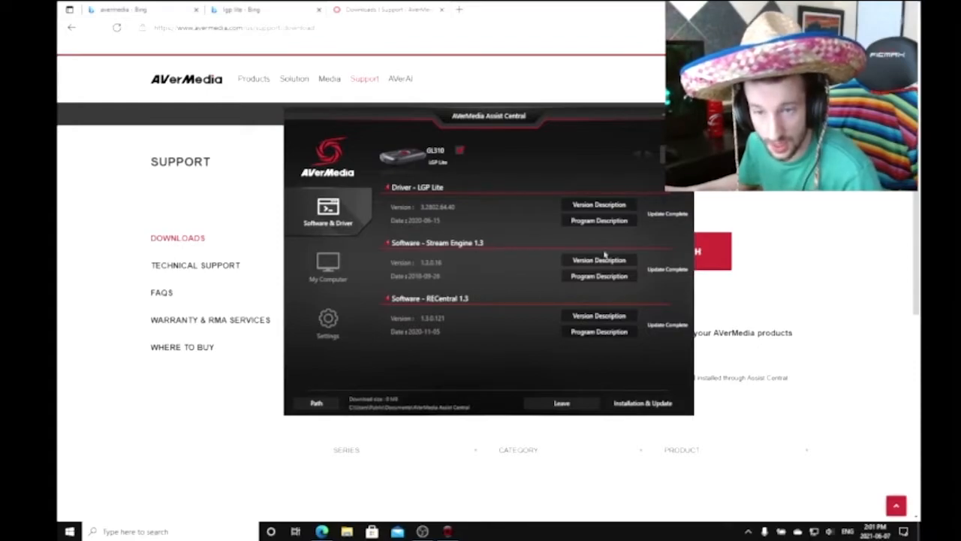
# - Close Assist Central to return to the Windows desktop
pyautogui.click(562, 403)
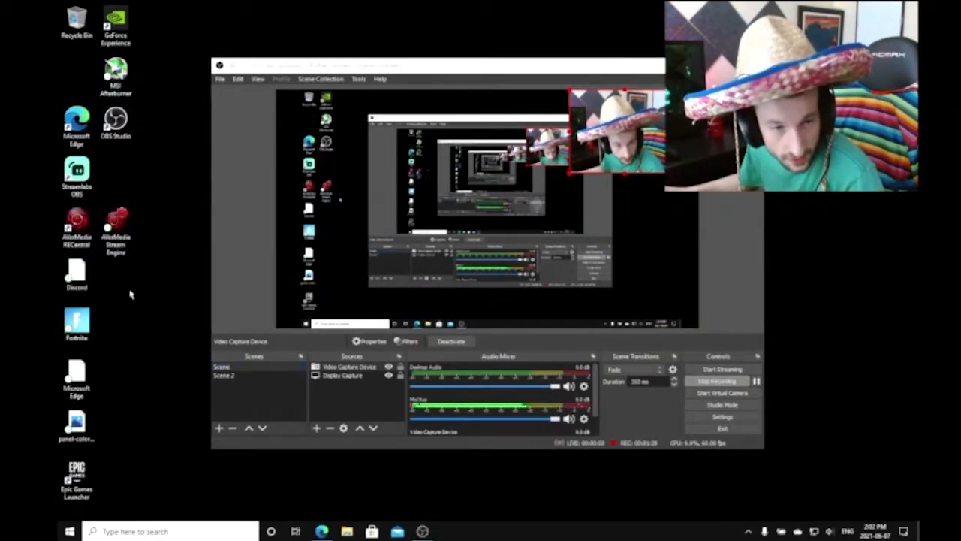
pyautogui.moveTo(142, 259)
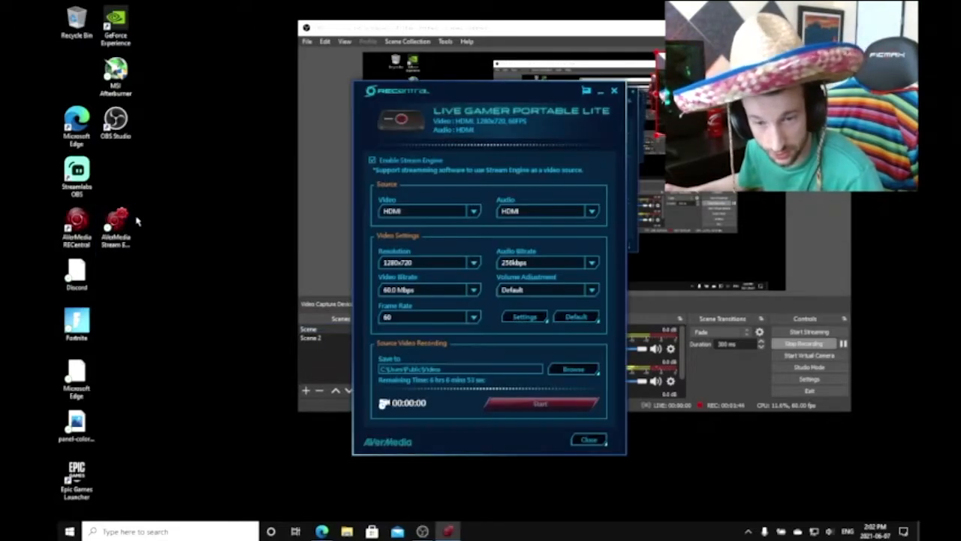
# - Move the Stream Engine settings window aside, keeping 1280x720 at 60 fps enabled
pyautogui.moveTo(488, 90); pyautogui.dragTo(293, 63)
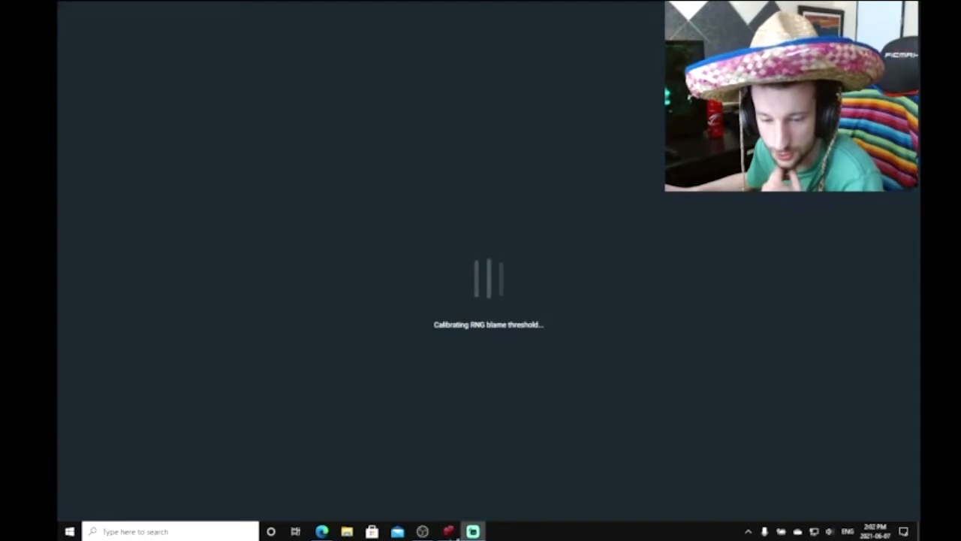
# - Start adding a new source to Scene from the Sources panel
pyautogui.click(422, 531)
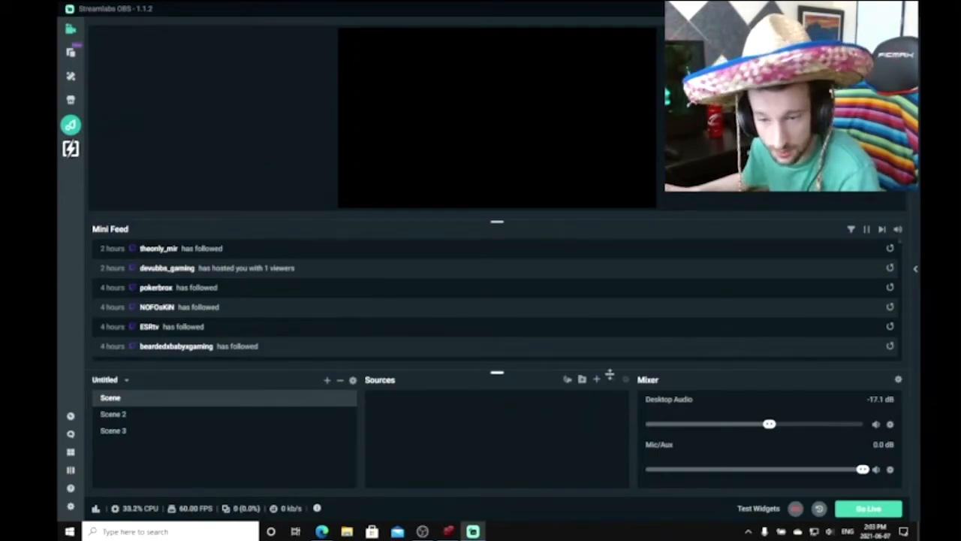
pyautogui.click(327, 378)
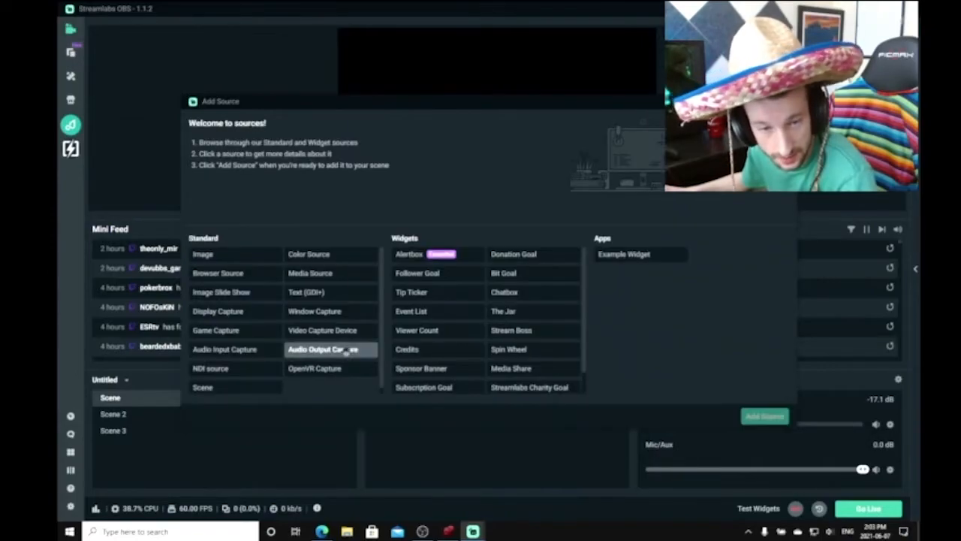
# - Create a Video Capture Device source with the default name Video Capture Device (2)
pyautogui.click(321, 330)
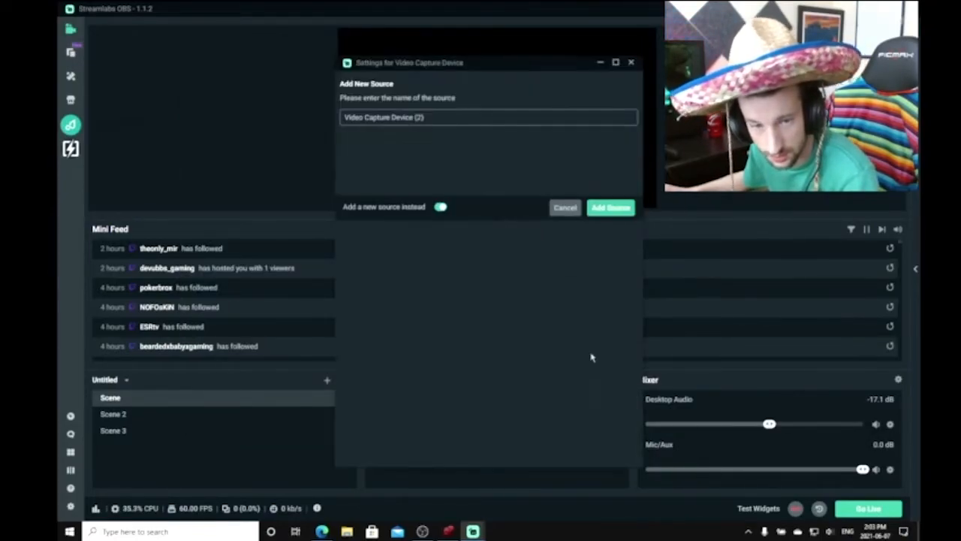
pyautogui.click(610, 207)
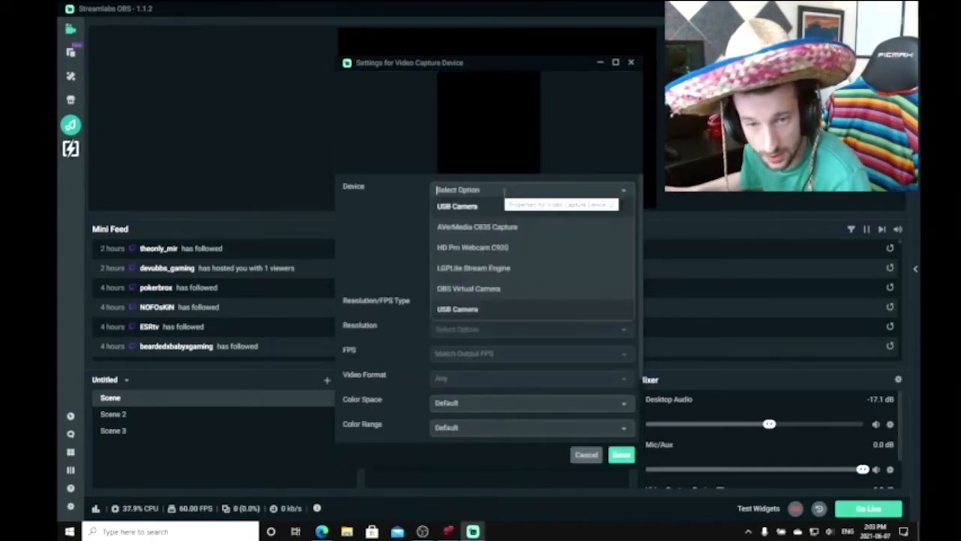
pyautogui.moveTo(469, 274)
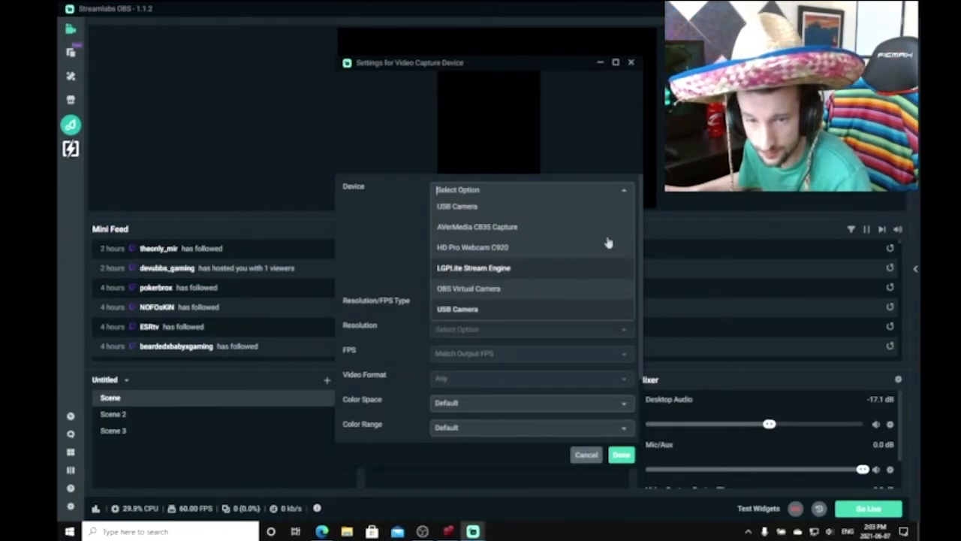
# - Choose LGPLite Stream Engine as the capture device and dismiss its configure window
pyautogui.click(473, 268)
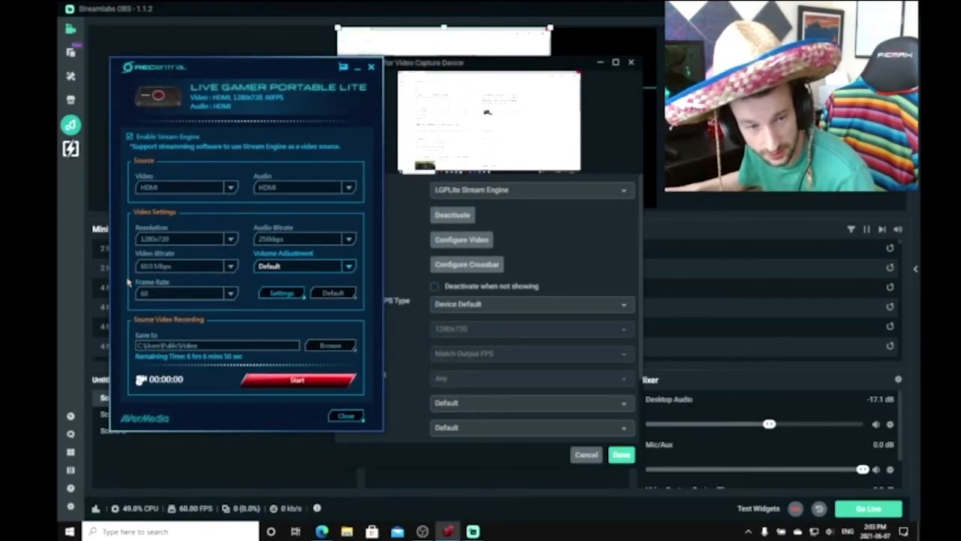
pyautogui.click(345, 416)
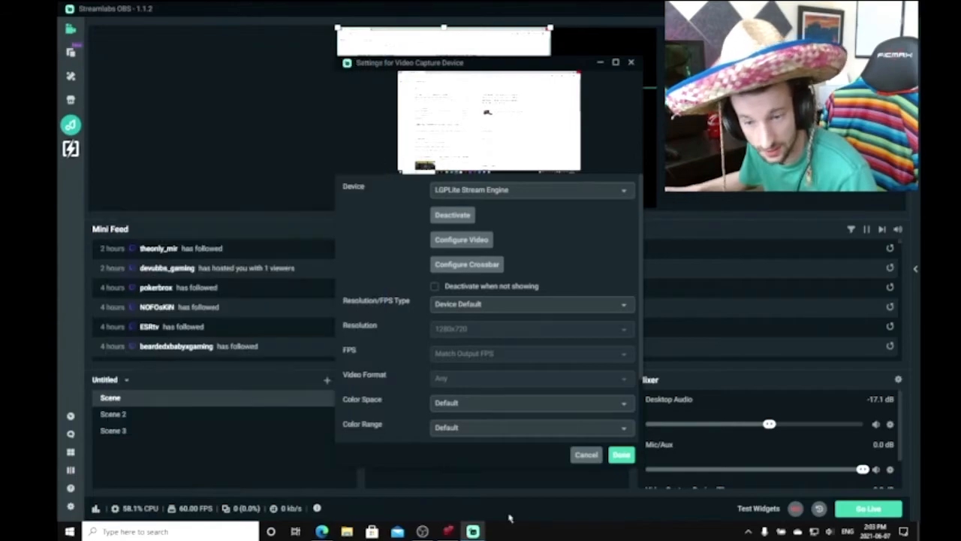
# - Finish the capture source and enlarge its captured screen in the scene preview
pyautogui.click(622, 454)
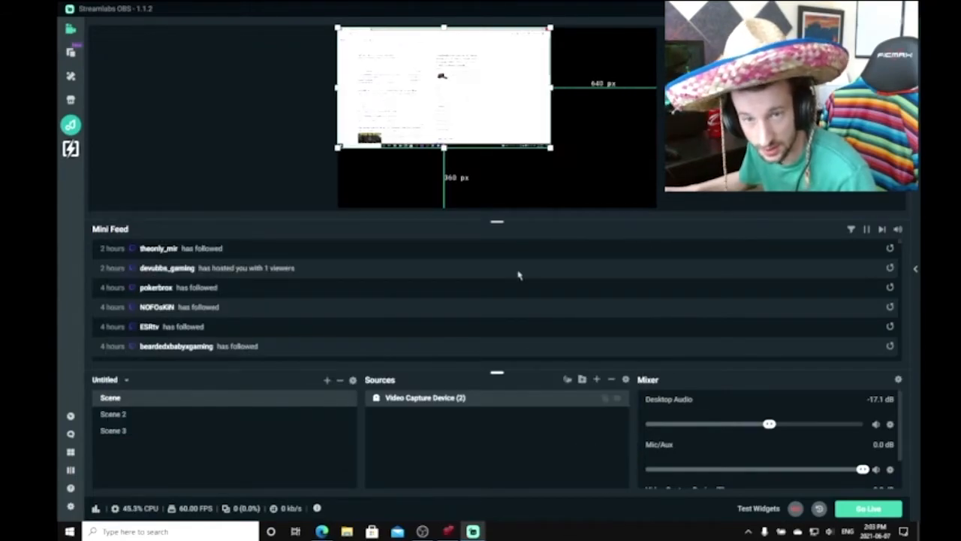
pyautogui.moveTo(553, 148); pyautogui.dragTo(613, 183)
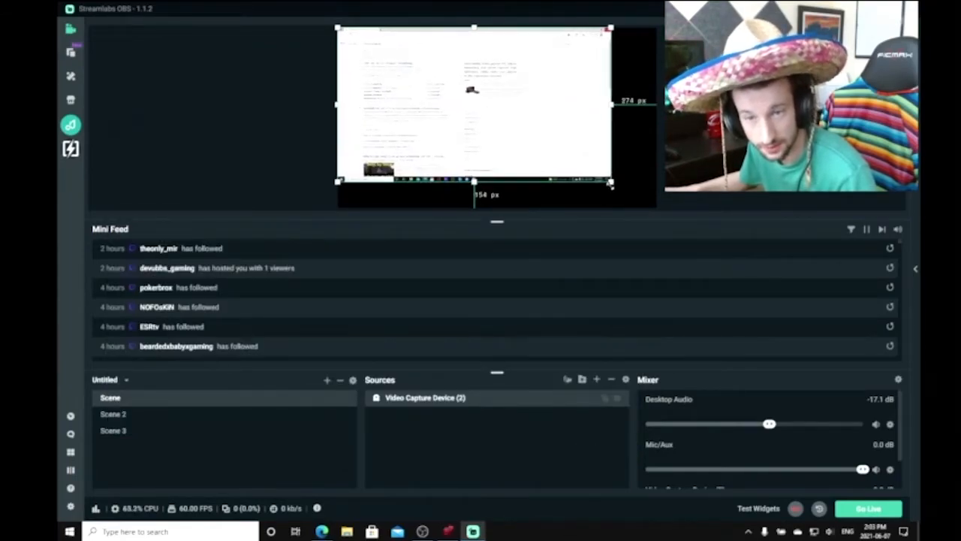